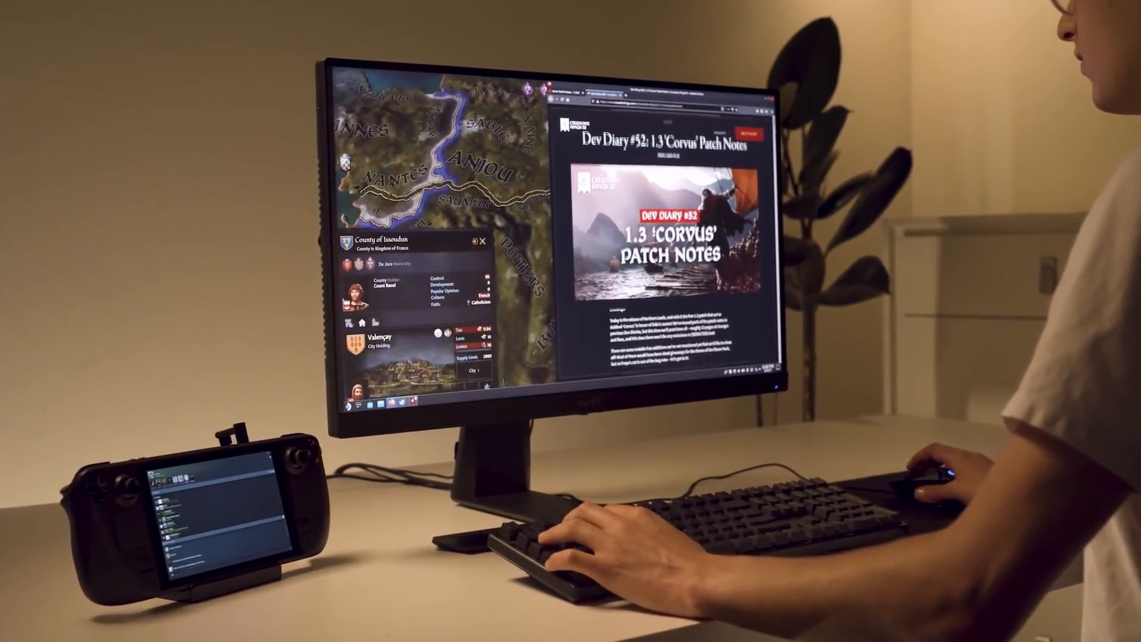
pyautogui.scroll(-3)
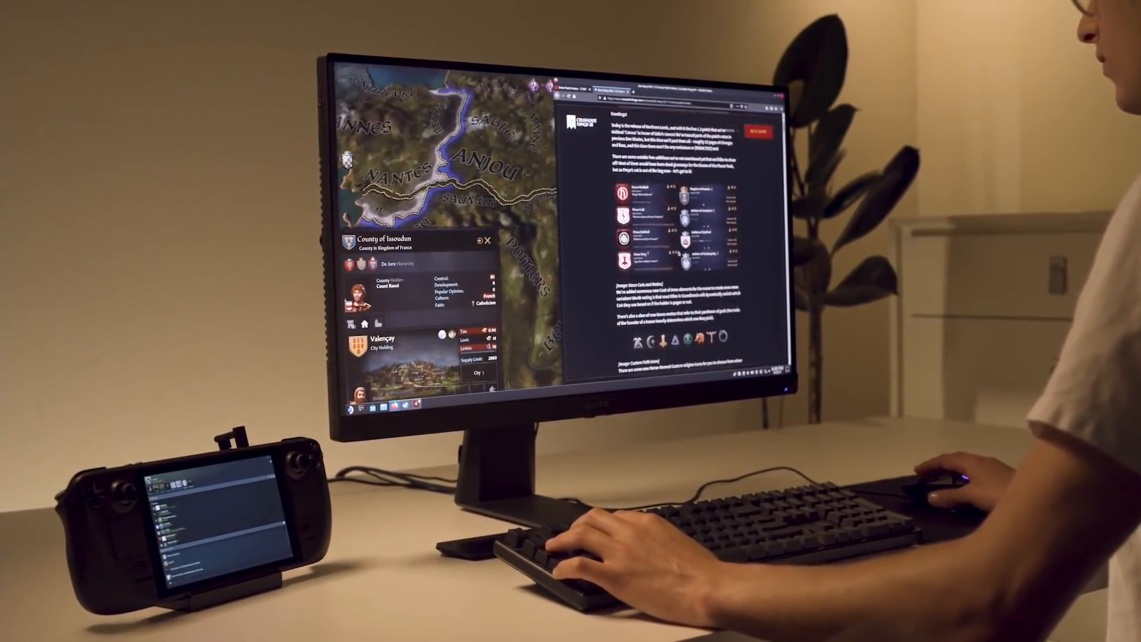
pyautogui.scroll(-3)
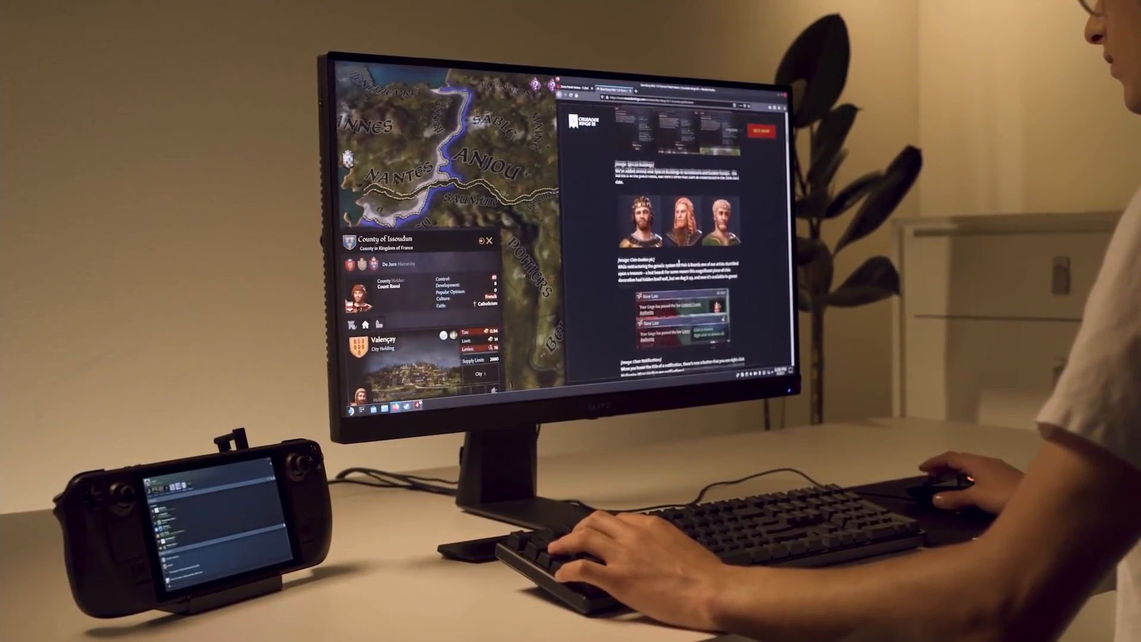